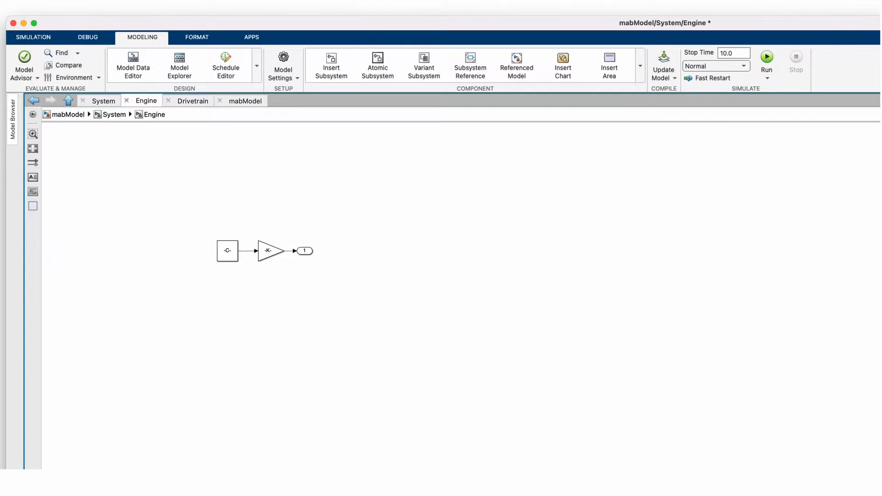
{"action": "mouse_move", "coordinate": [449, 369]}
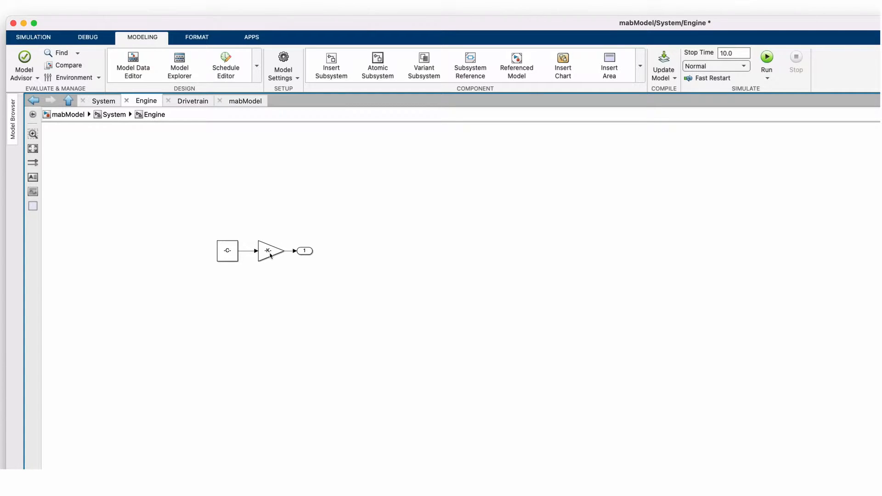
Step: Navigate the mabModel diagram to reach the top-level System subsystem block
{"action": "double_click", "coordinate": [267, 251]}
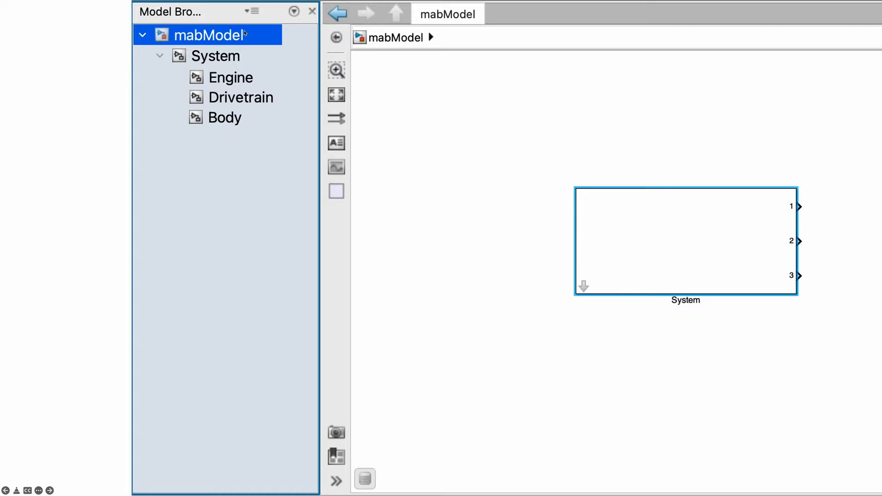
{"action": "mouse_move", "coordinate": [200, 44]}
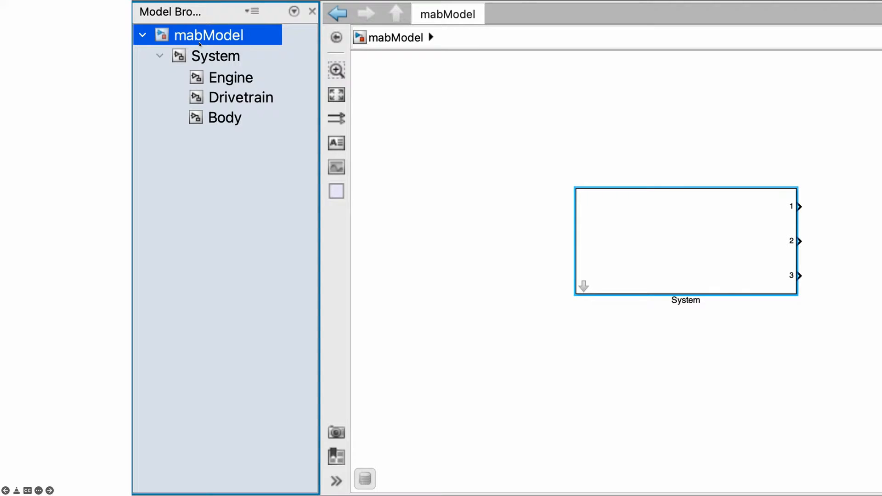
{"action": "mouse_move", "coordinate": [283, 179]}
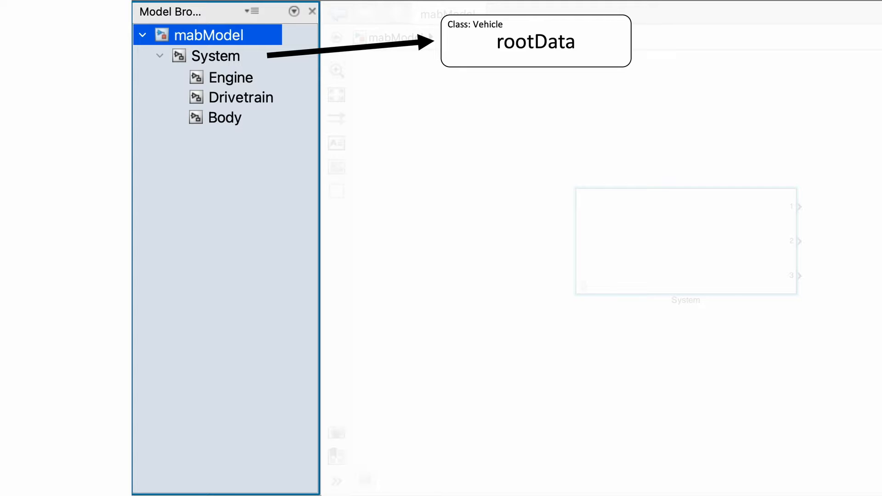
{"action": "left_click", "coordinate": [232, 77]}
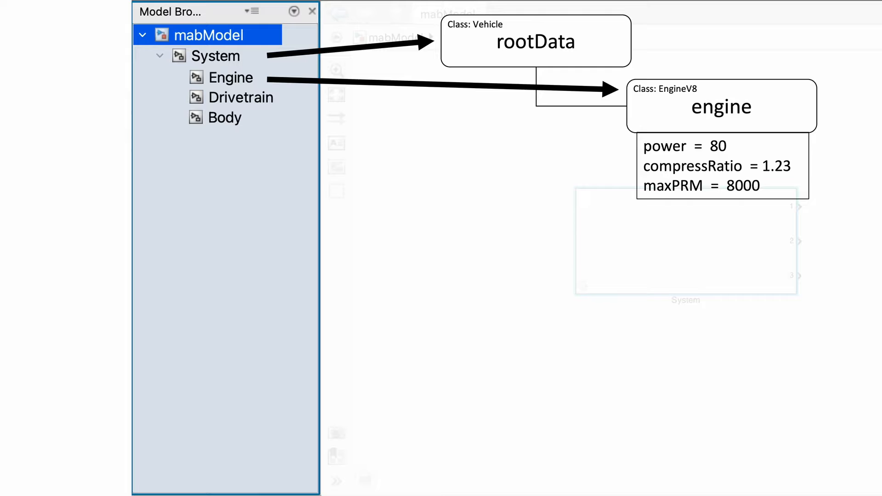
{"action": "left_click", "coordinate": [244, 97]}
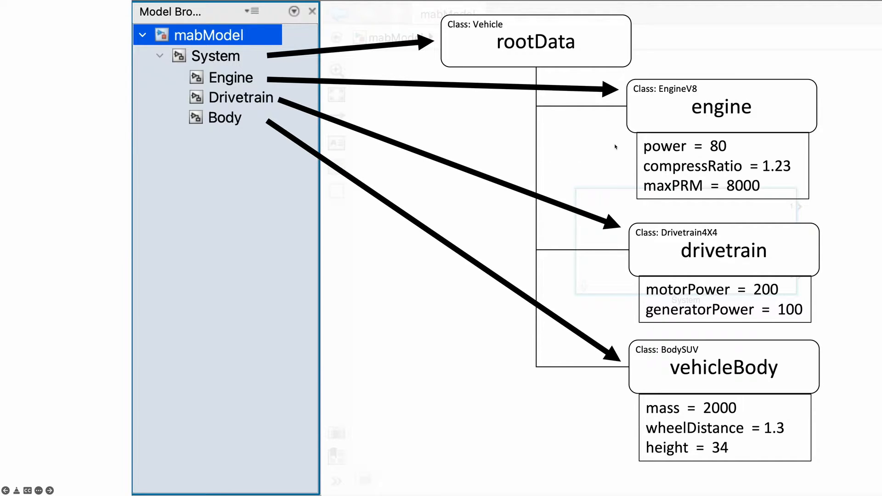
{"action": "mouse_move", "coordinate": [661, 286]}
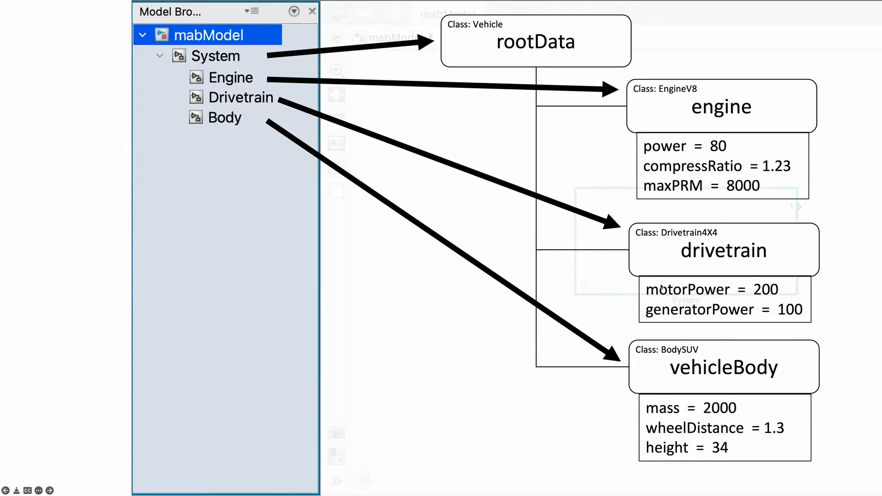
{"action": "mouse_move", "coordinate": [602, 458]}
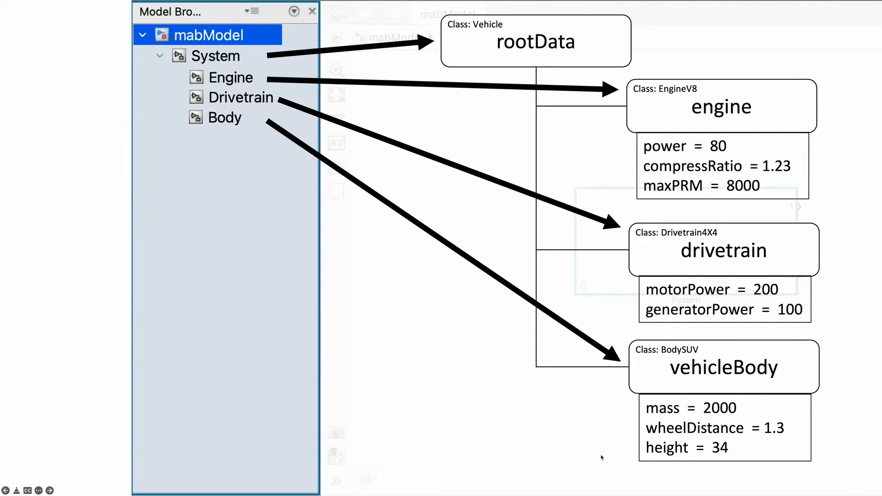
{"action": "mouse_move", "coordinate": [621, 476]}
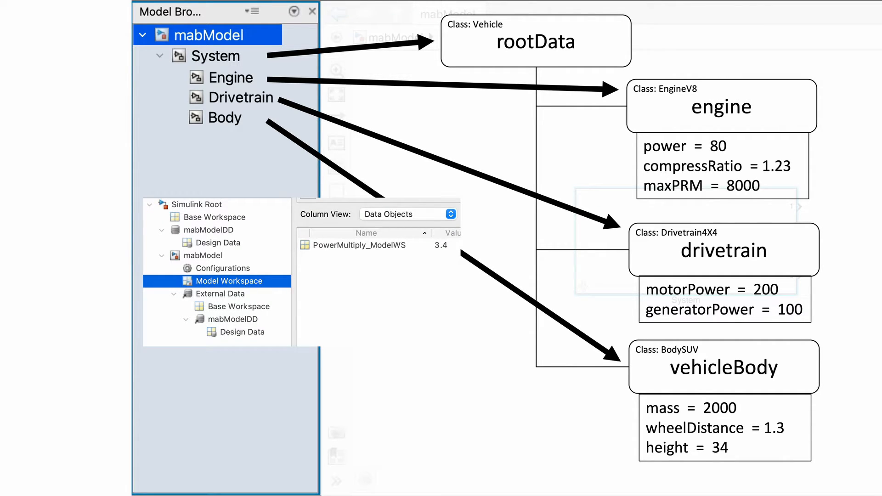
{"action": "left_click", "coordinate": [250, 447]}
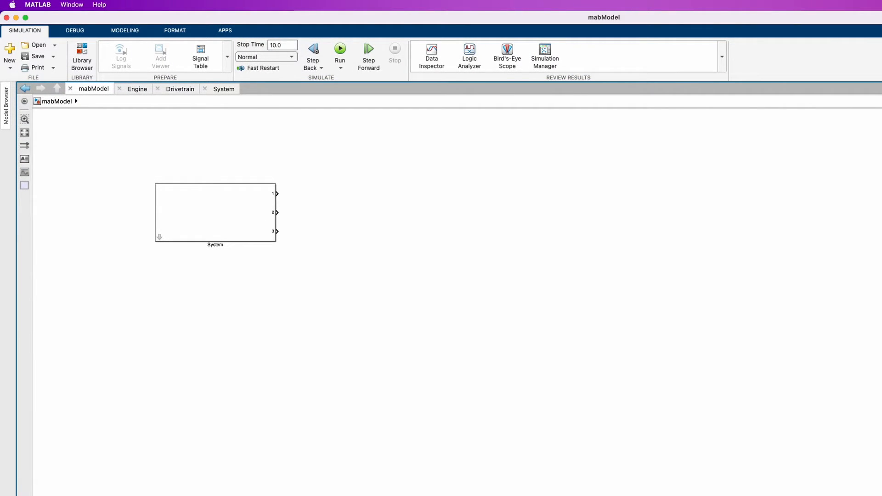
Step: Show the System block's parameters with Data Object rootData resolved as class Vehicle
{"action": "left_click", "coordinate": [215, 212]}
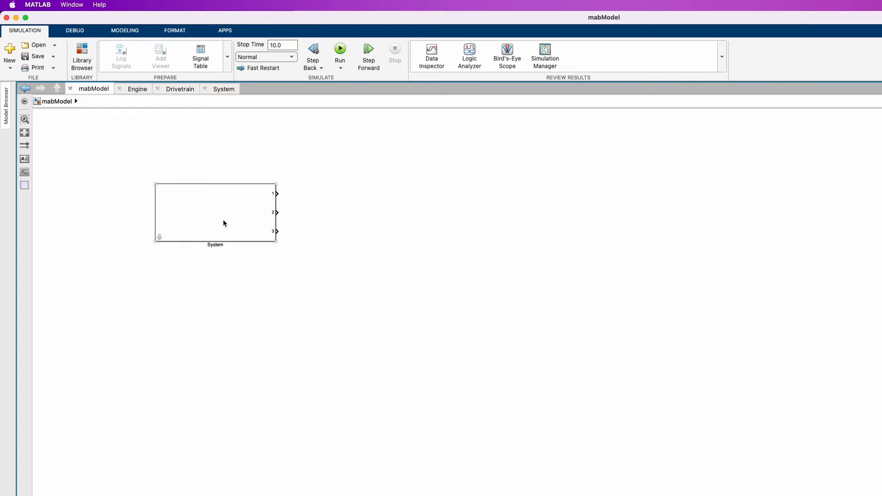
{"action": "double_click", "coordinate": [215, 213]}
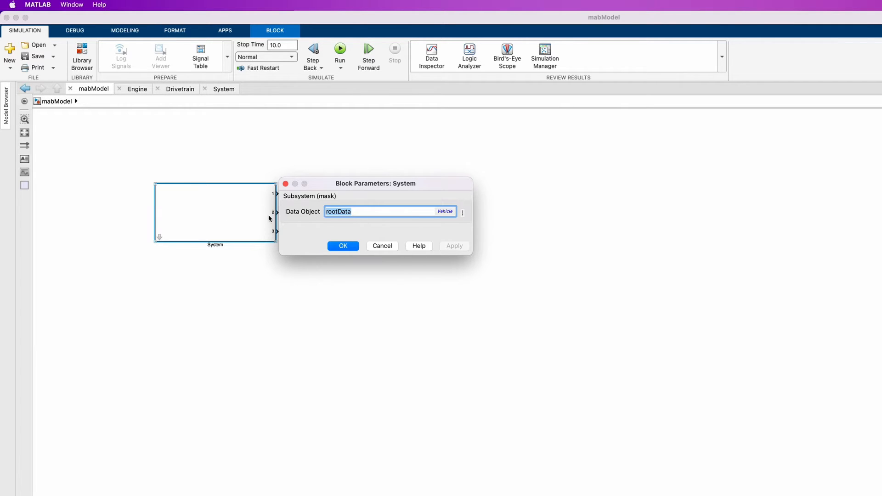
{"action": "mouse_move", "coordinate": [314, 220]}
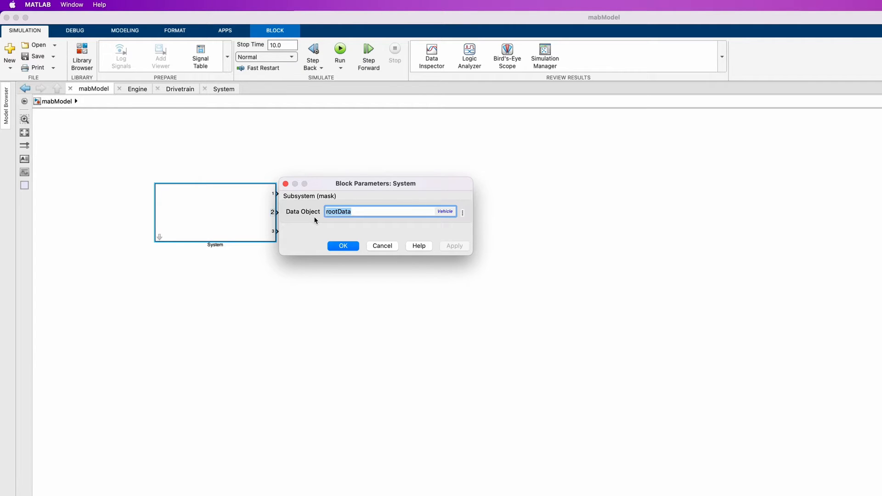
{"action": "mouse_move", "coordinate": [328, 203]}
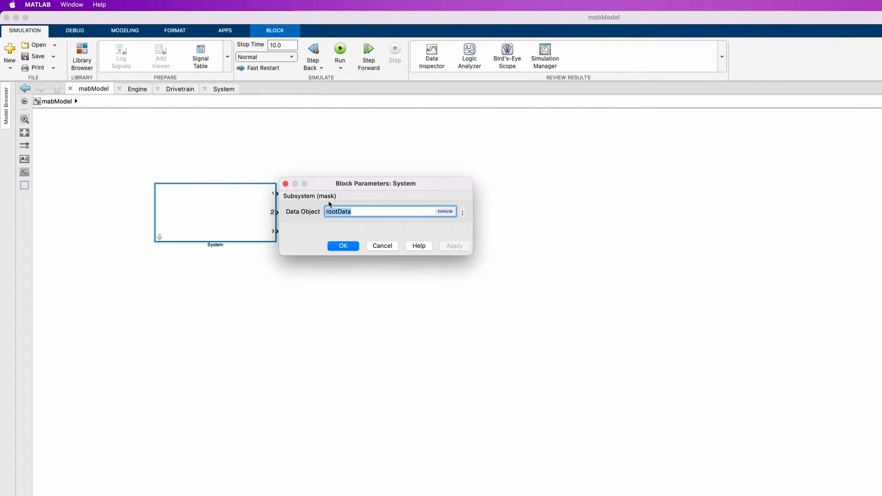
{"action": "mouse_move", "coordinate": [347, 220]}
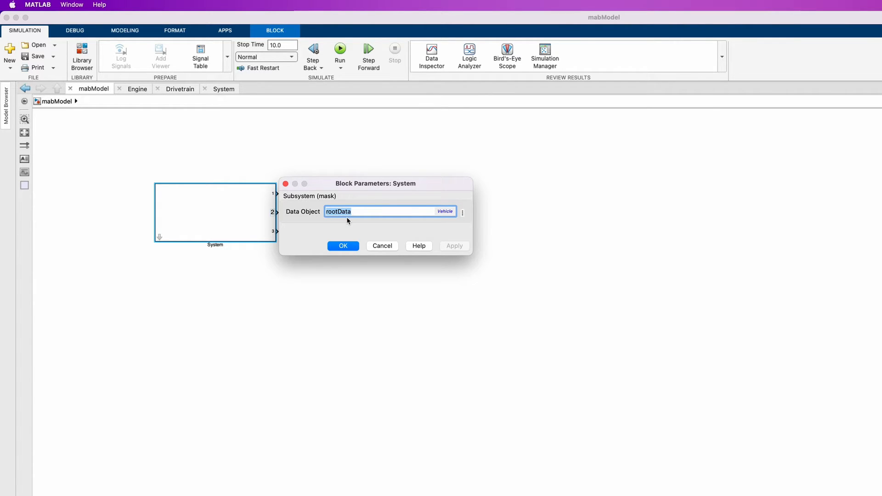
{"action": "mouse_move", "coordinate": [447, 215]}
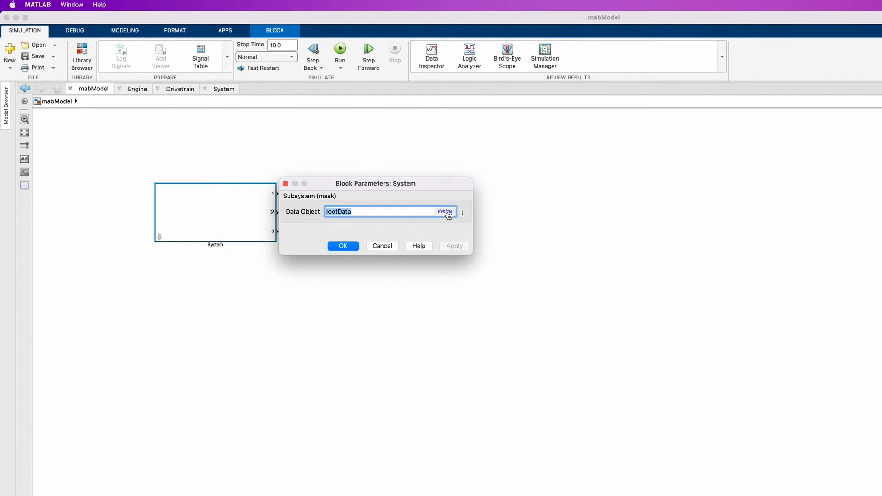
{"action": "mouse_move", "coordinate": [444, 213]}
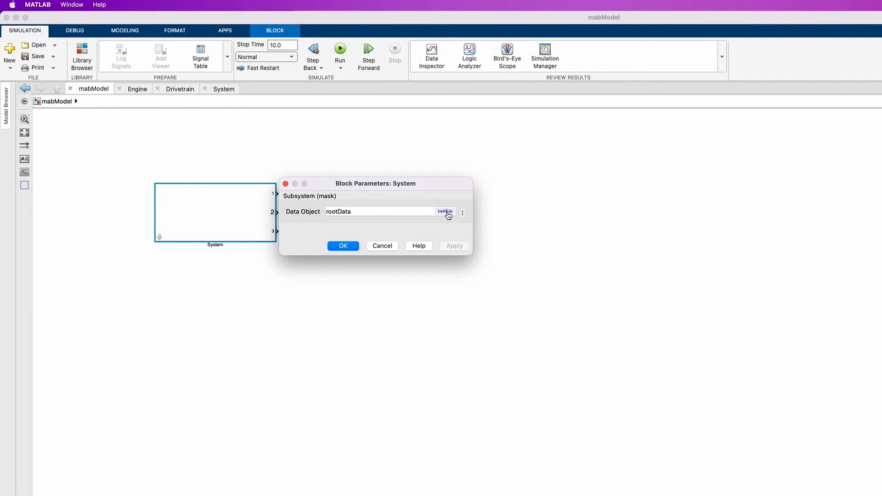
Step: Consult the Vehicle class help (drivetrain, engine, vehicleBody) and view its source code
{"action": "left_click", "coordinate": [445, 212]}
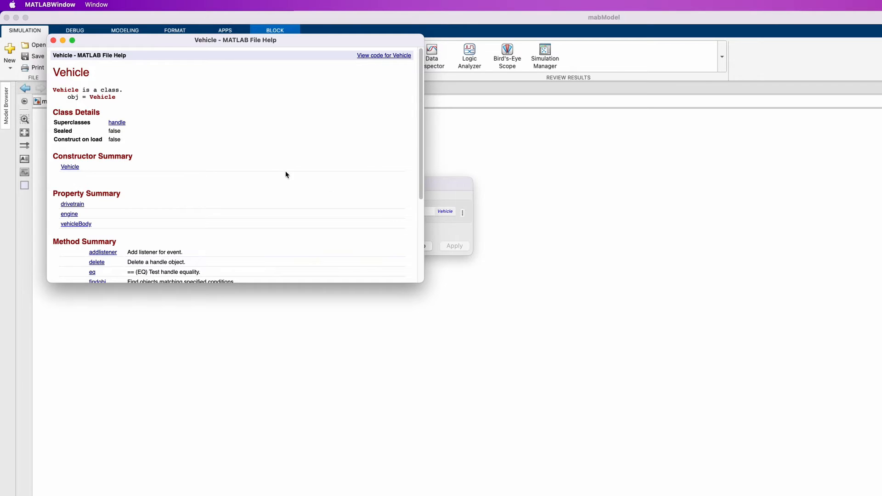
{"action": "scroll", "scroll_direction": "down", "scroll_amount": 3}
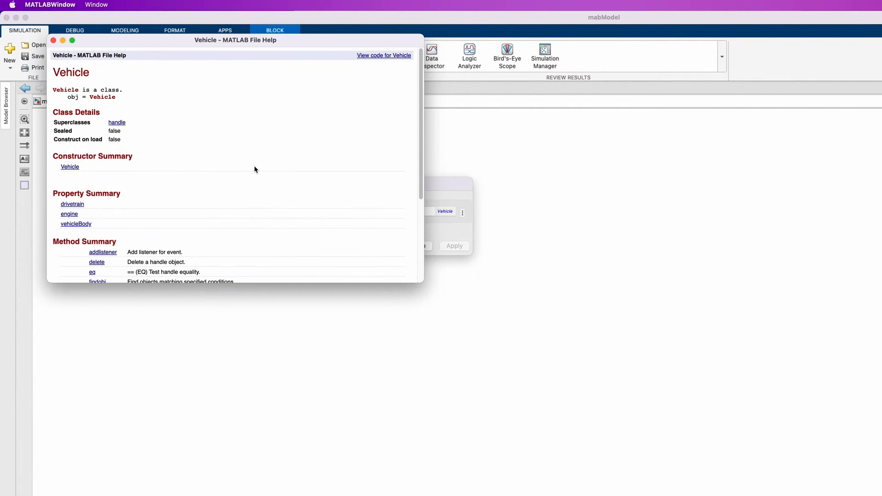
{"action": "mouse_move", "coordinate": [311, 119]}
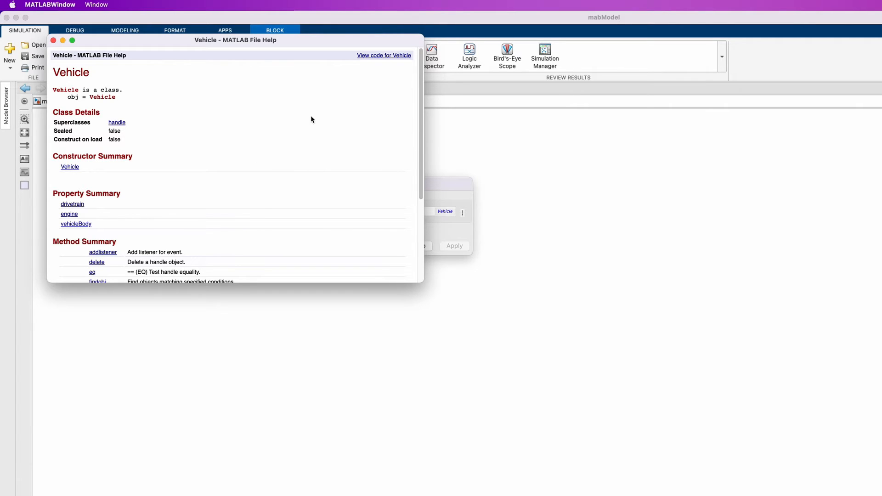
{"action": "mouse_move", "coordinate": [384, 55]}
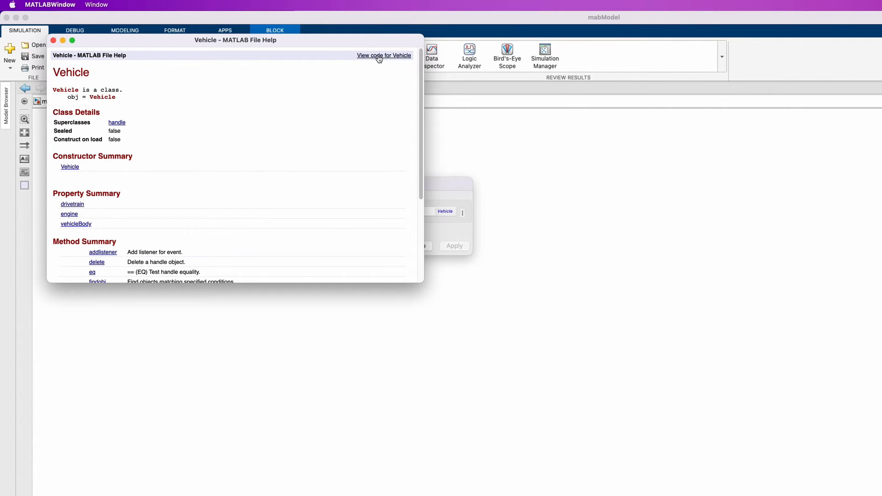
{"action": "left_click", "coordinate": [384, 55]}
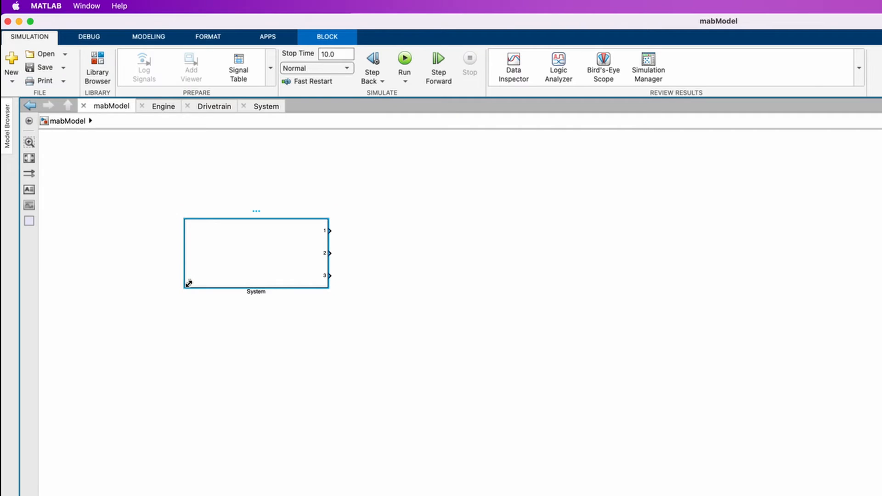
Step: Show the Drivetrain parameters MoterPower and GeneratorPower resolving to 200 and 100
{"action": "double_click", "coordinate": [255, 253]}
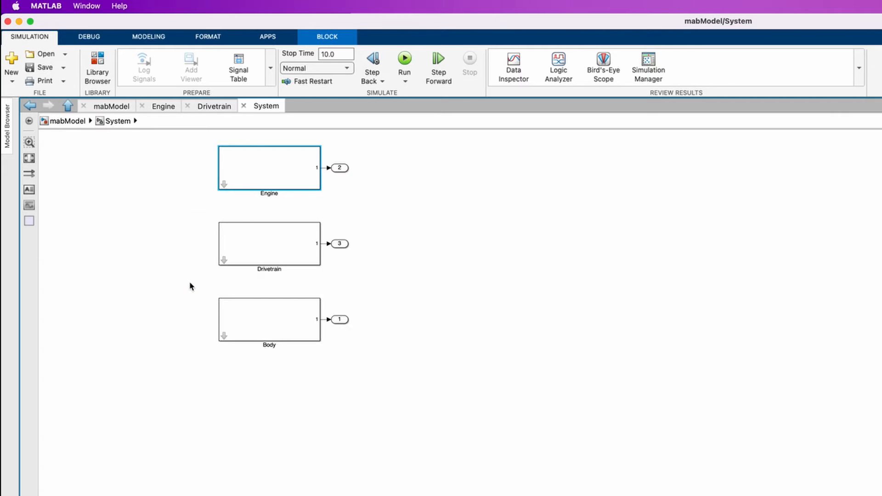
{"action": "left_click", "coordinate": [269, 246]}
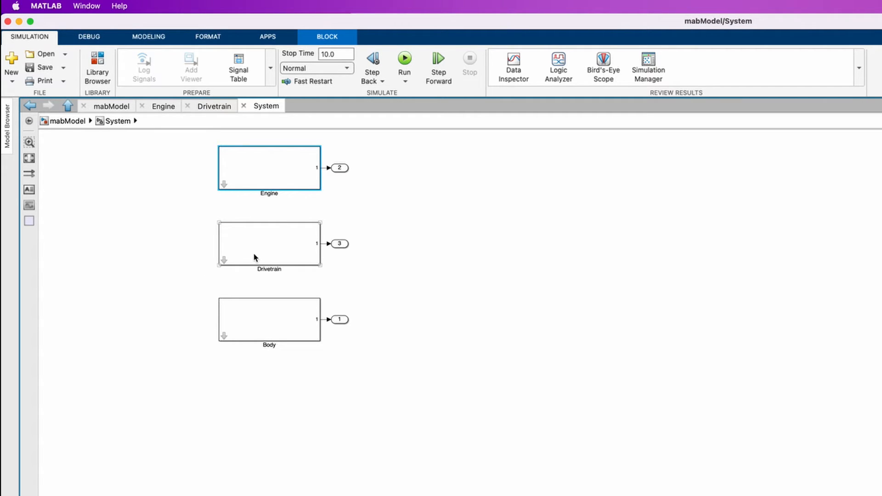
{"action": "double_click", "coordinate": [269, 243]}
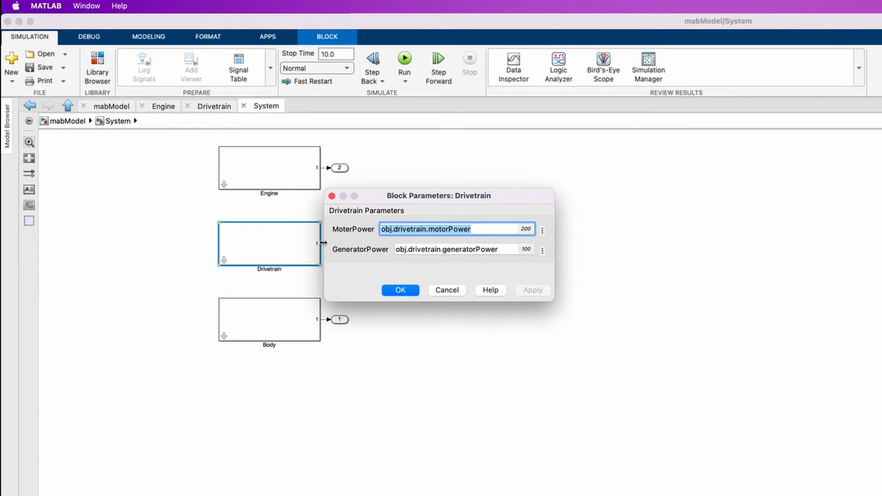
{"action": "mouse_move", "coordinate": [360, 239]}
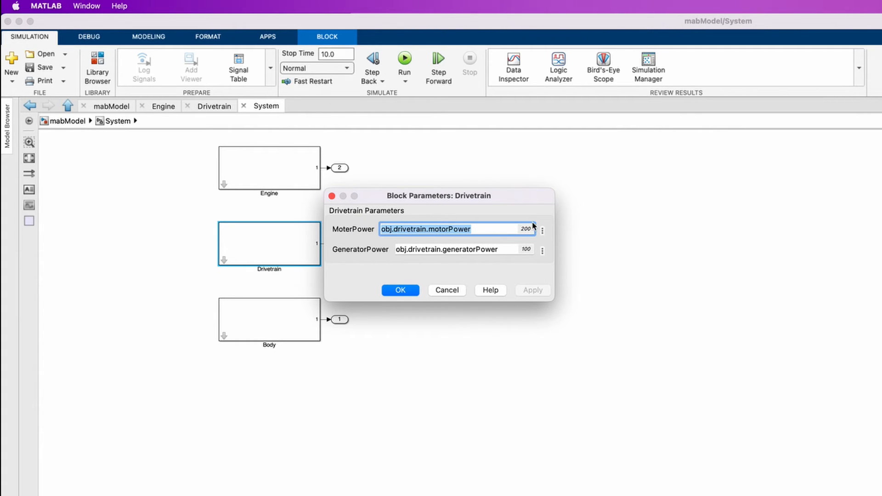
{"action": "mouse_move", "coordinate": [524, 239]}
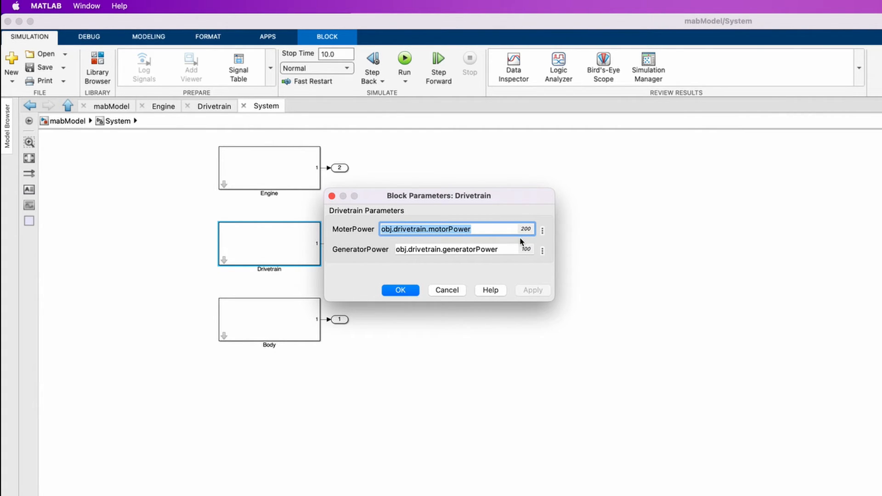
{"action": "mouse_move", "coordinate": [534, 262]}
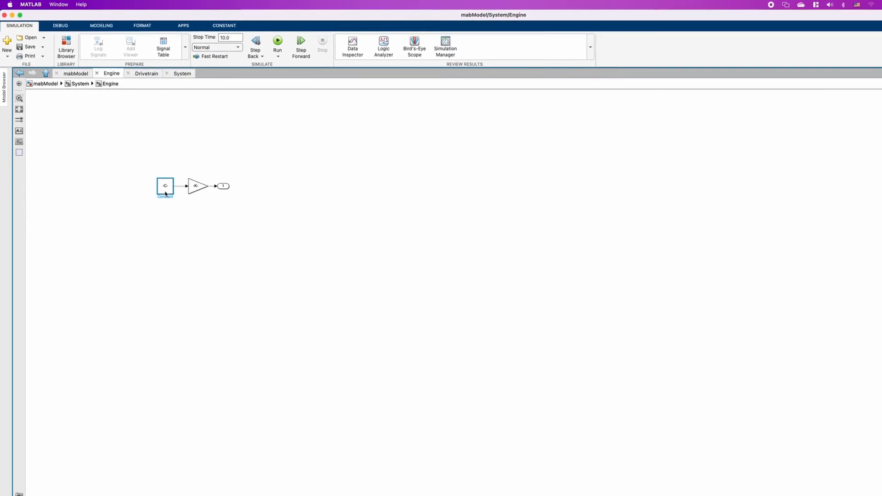
Step: Show the Engine constant obj.power*PowerMultiply_ModelWS resolving to 272
{"action": "double_click", "coordinate": [165, 185]}
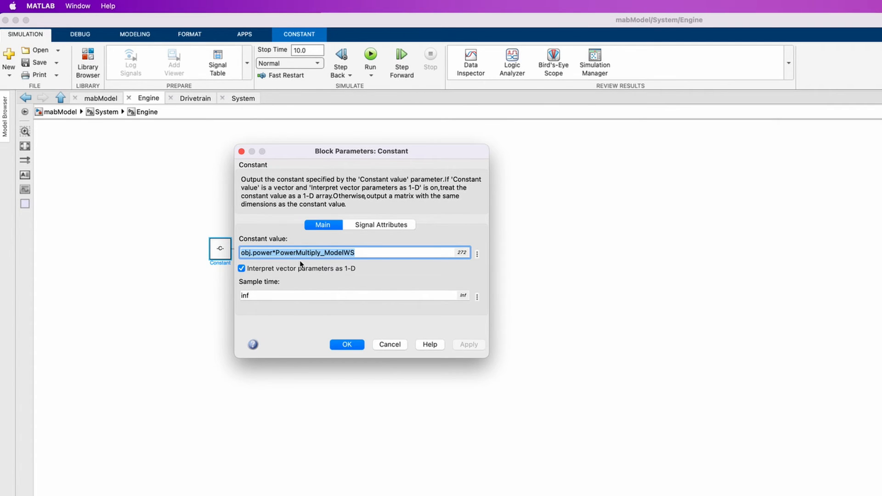
{"action": "mouse_move", "coordinate": [356, 264]}
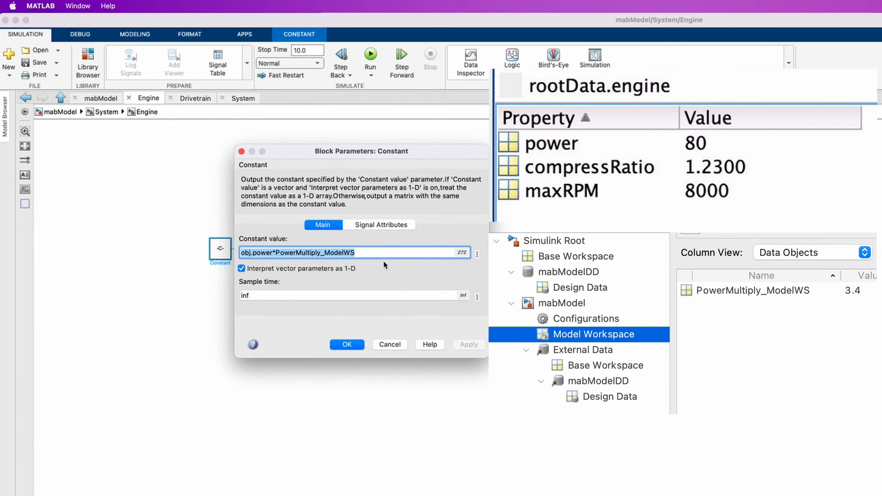
{"action": "mouse_move", "coordinate": [471, 259]}
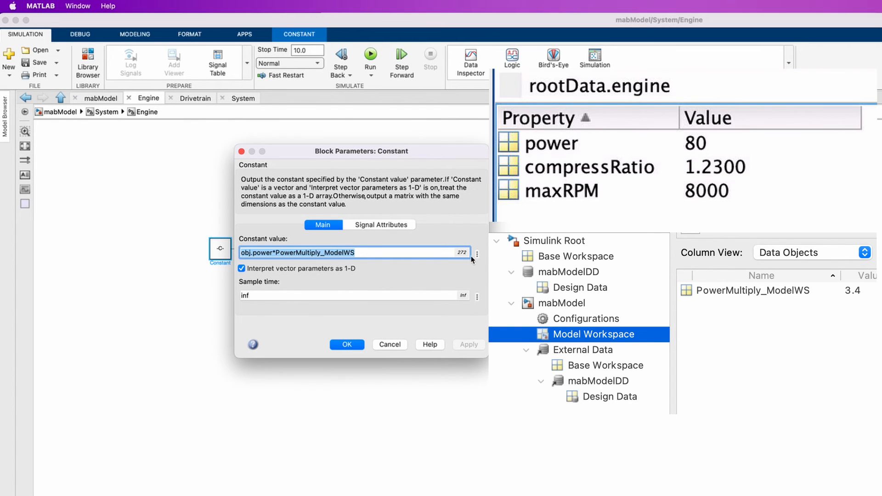
{"action": "mouse_move", "coordinate": [463, 265]}
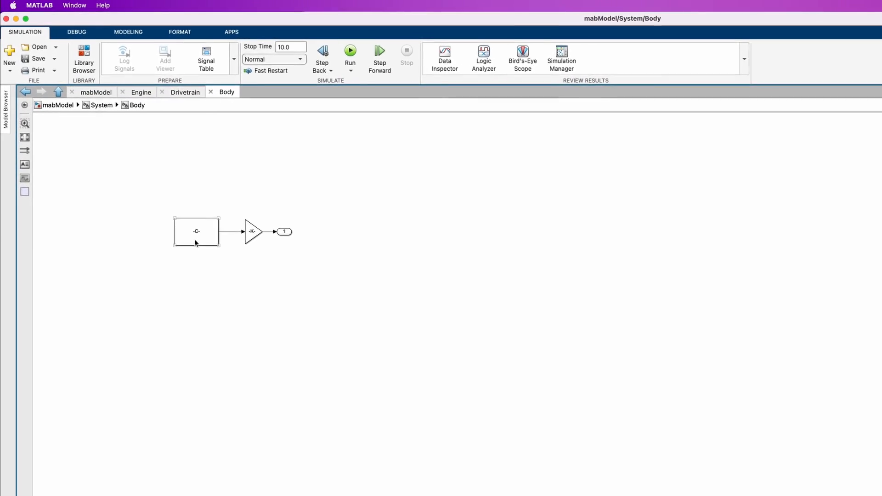
Step: Show the Body constant obj.wheelDistance*WheelBaseFactor_DD resolving to 1.56
{"action": "double_click", "coordinate": [196, 231]}
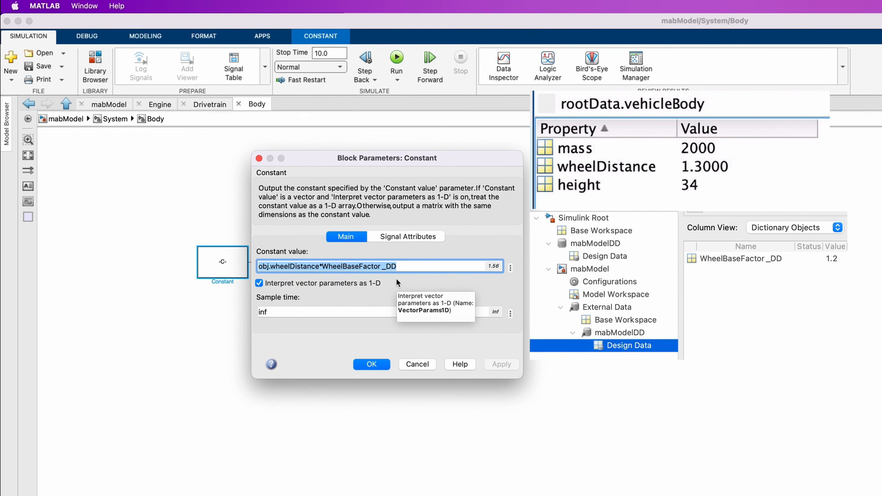
{"action": "mouse_move", "coordinate": [482, 264]}
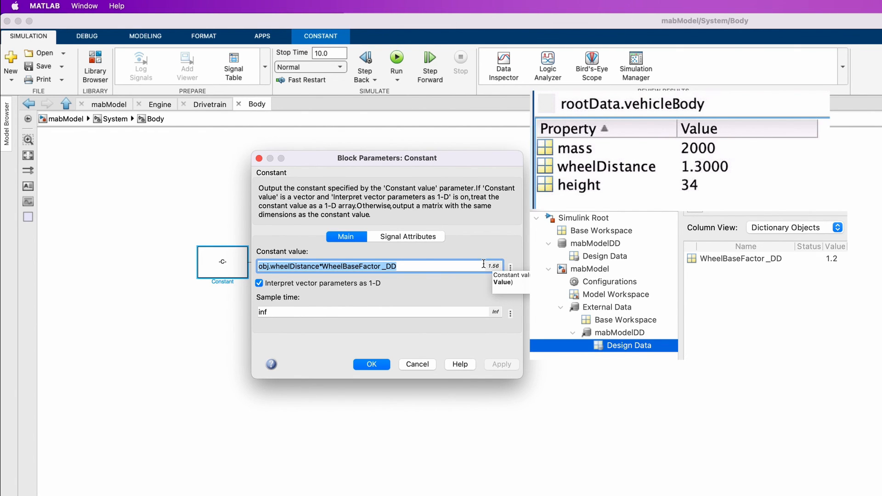
{"action": "mouse_move", "coordinate": [485, 288]}
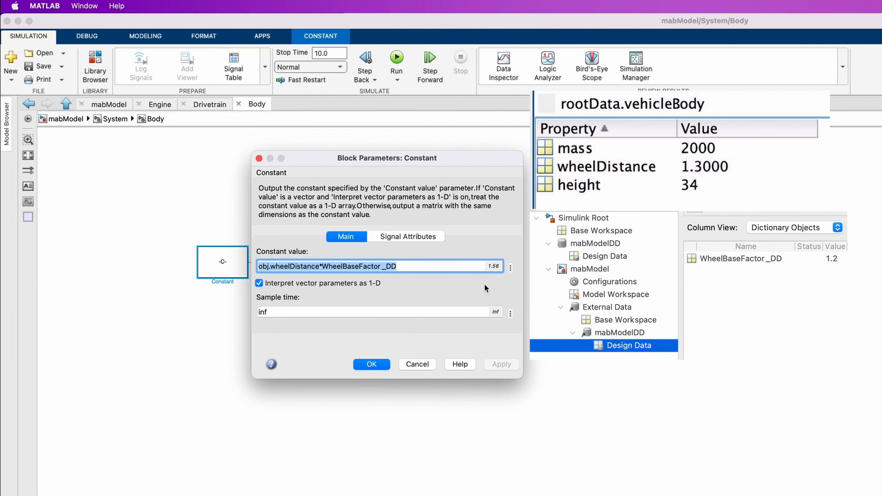